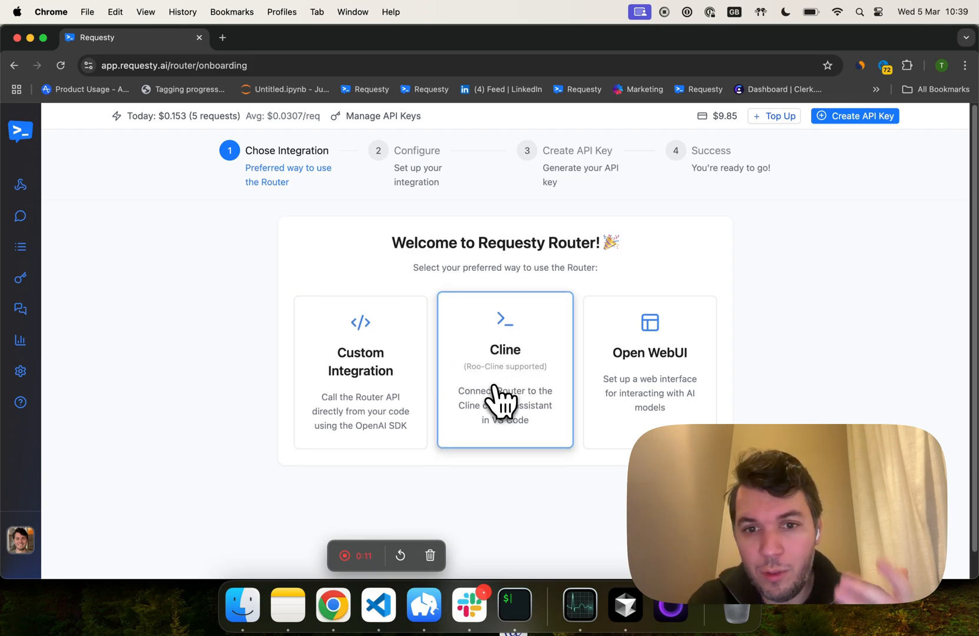
Step: Choose the Cline integration and create a new API key named roo_code
left_click(505, 382)
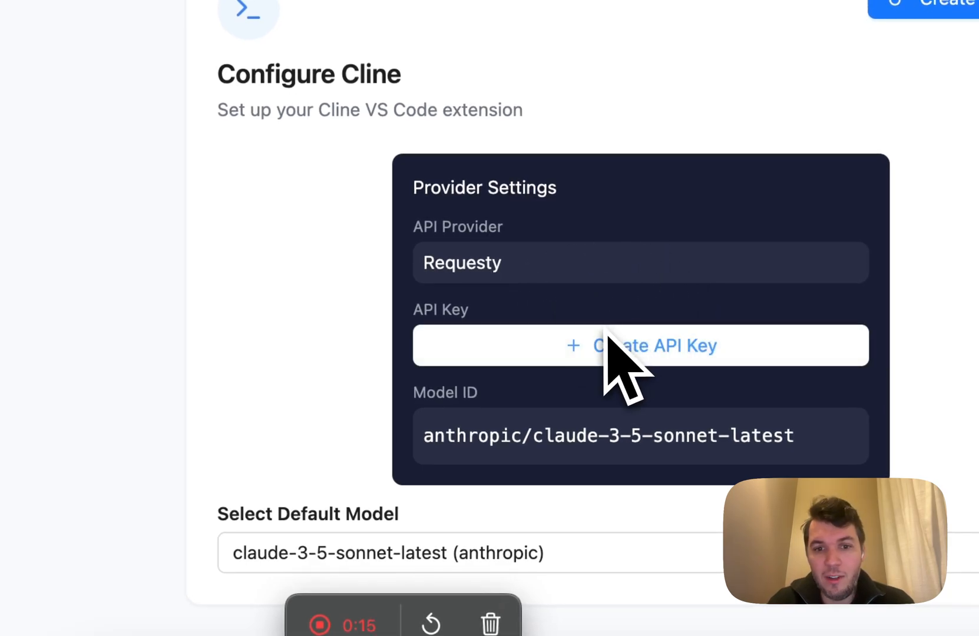
left_click(387, 553)
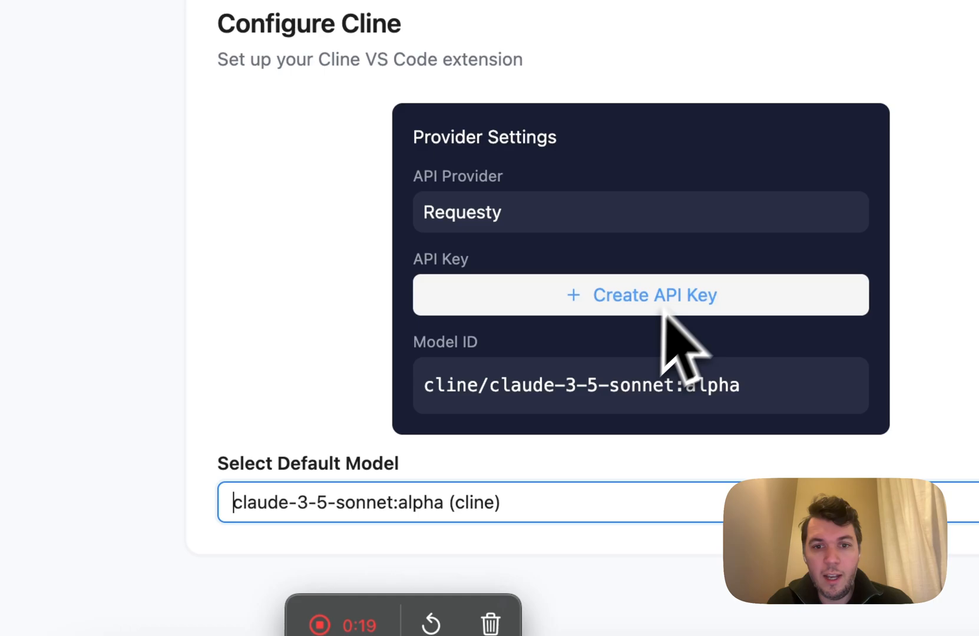
mouse_move(528, 520)
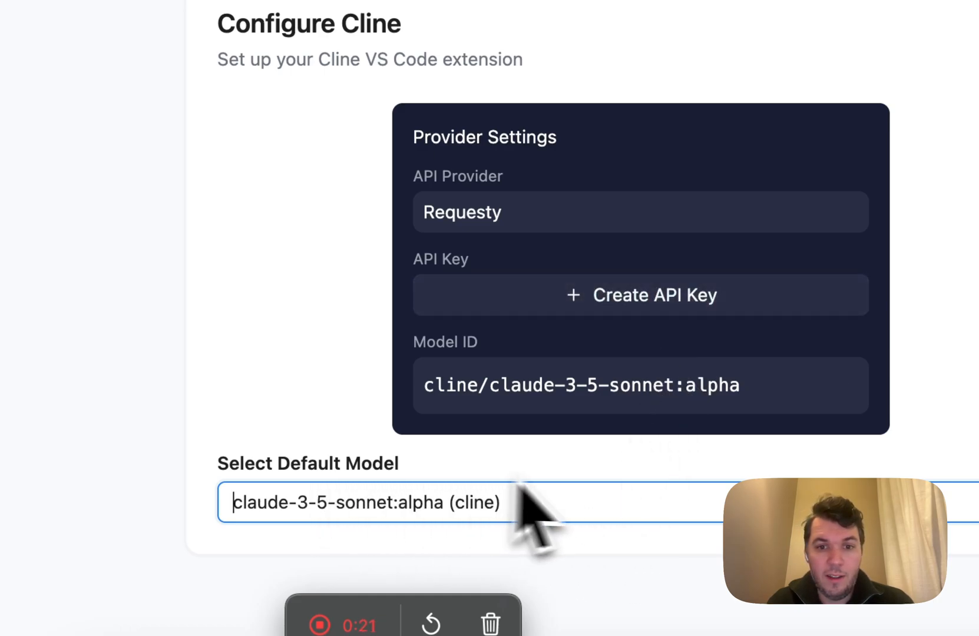
left_click(655, 295)
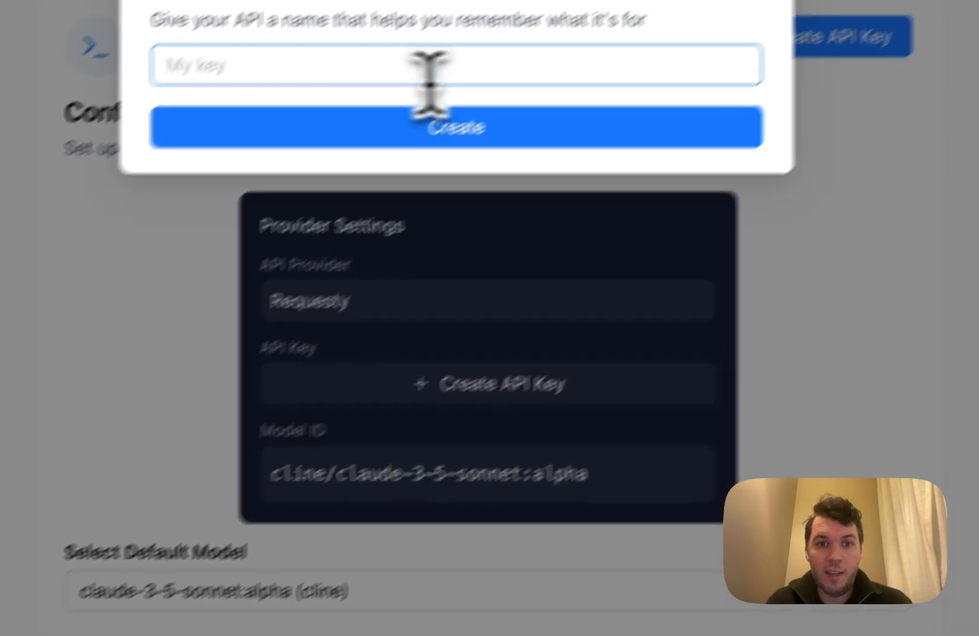
type("roo_code")
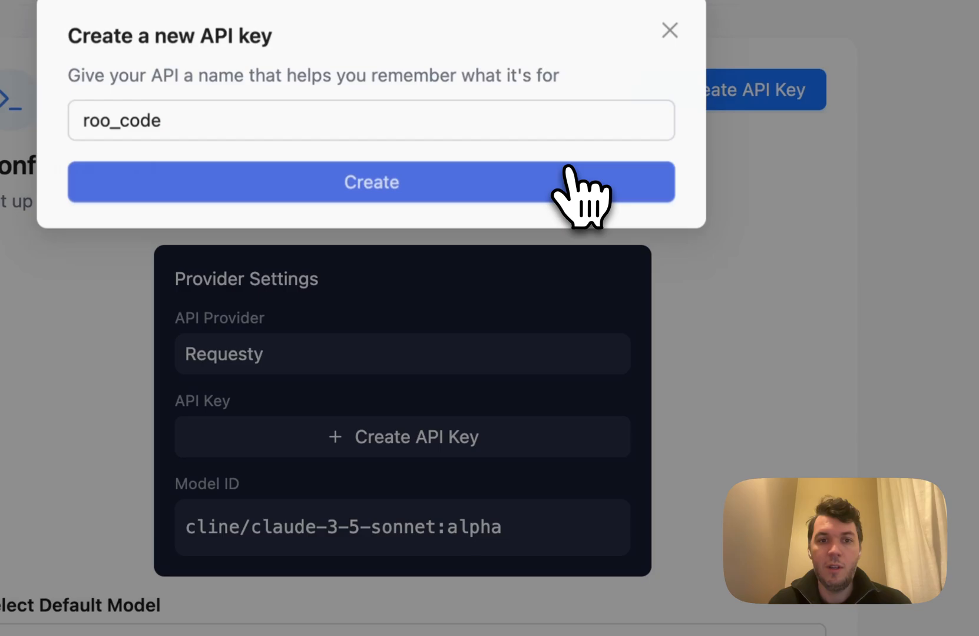
left_click(371, 182)
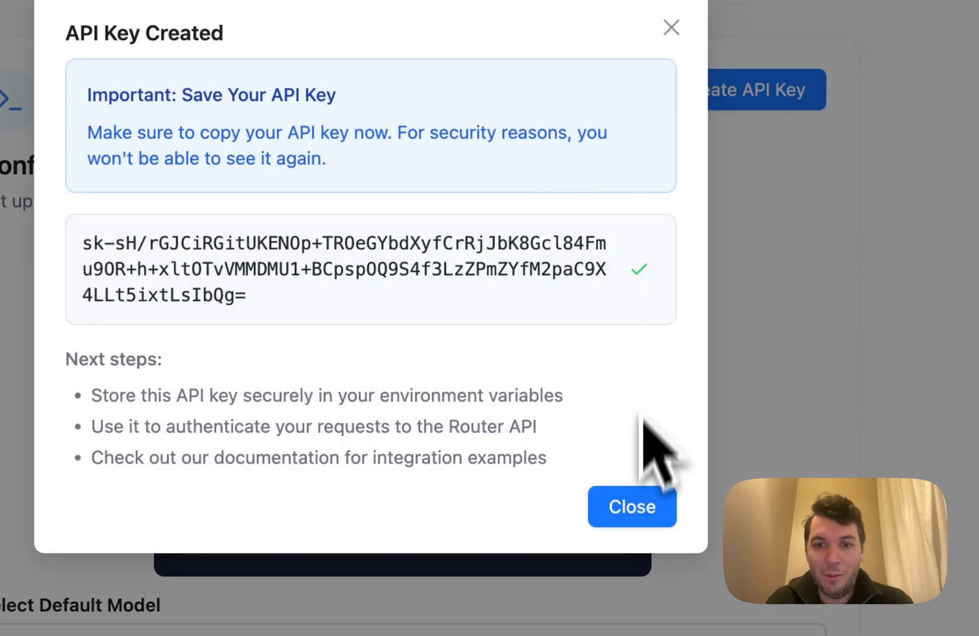
left_click(632, 506)
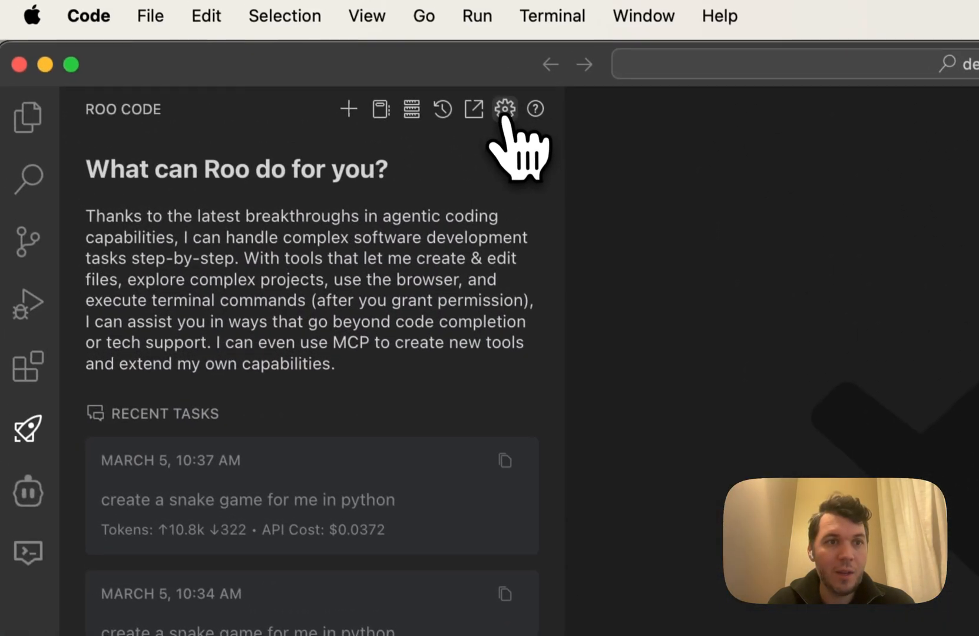
Step: Switch Roo Code's configuration profile to requesty in its settings
left_click(505, 109)
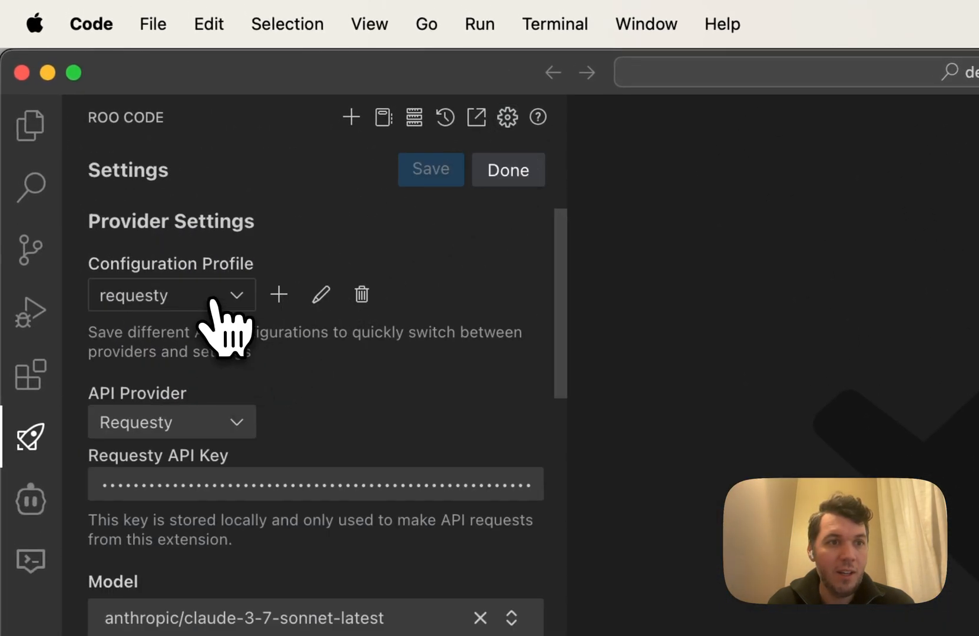
left_click(171, 295)
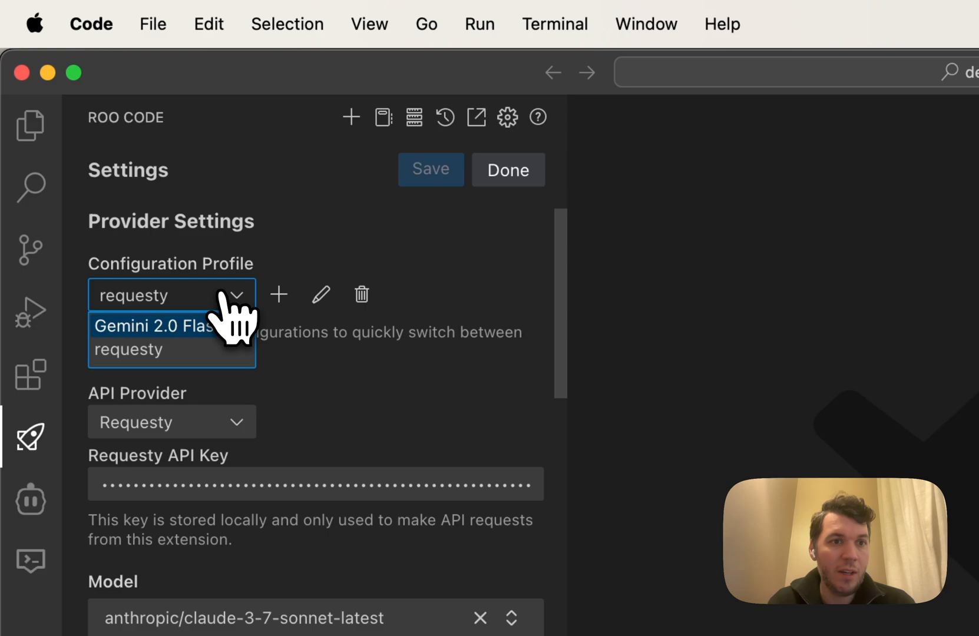
left_click(171, 423)
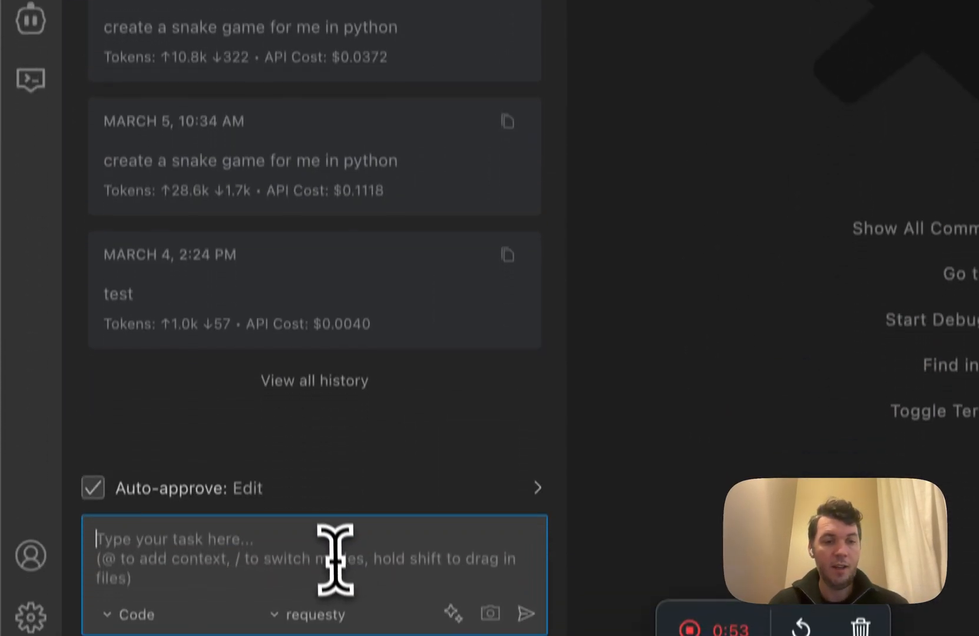
Step: Send Roo the request for a Python snake game in just one file
scroll("down", 3)
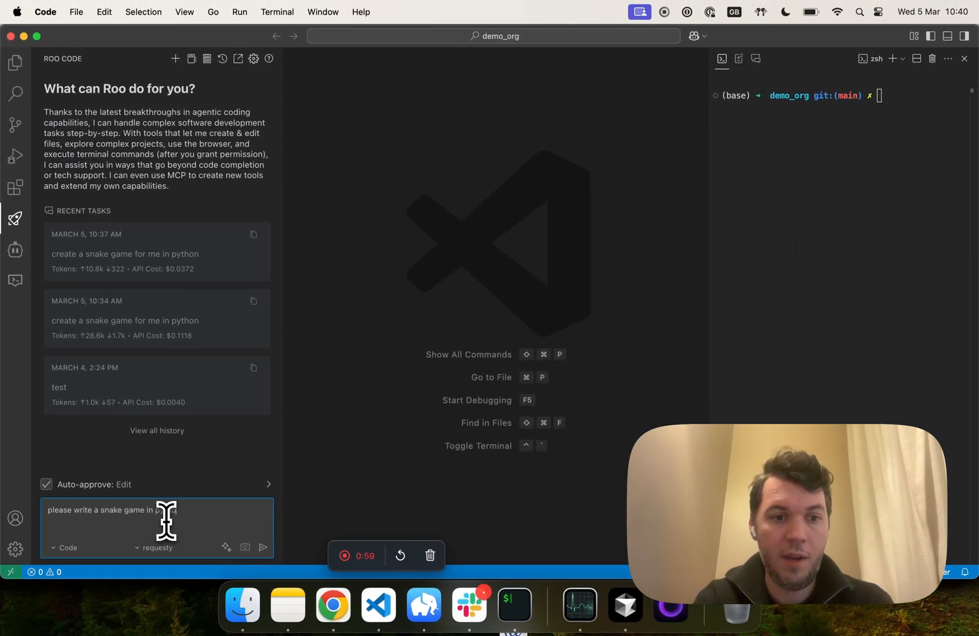
type("just one file")
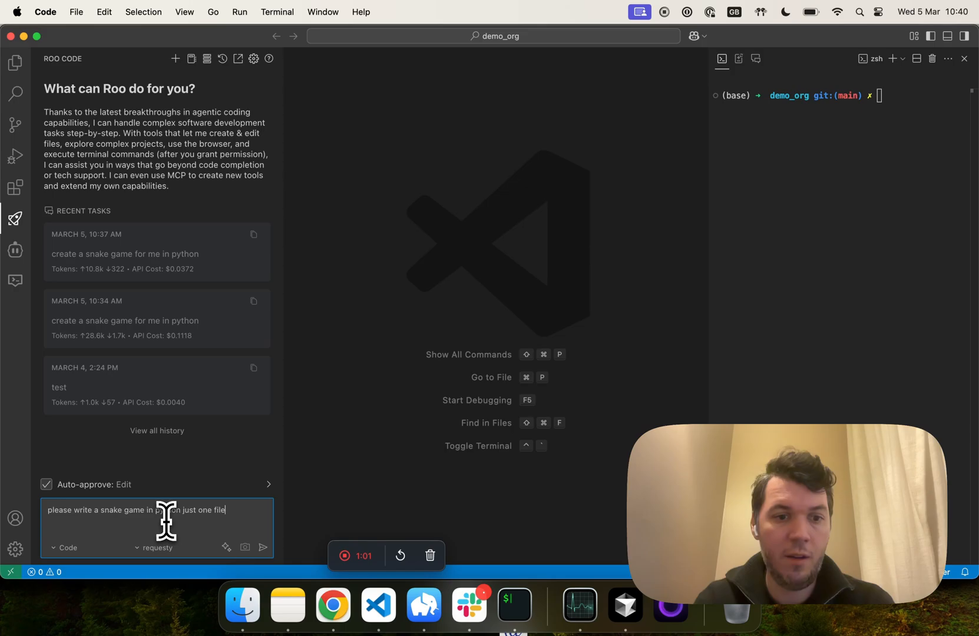
left_click(263, 547)
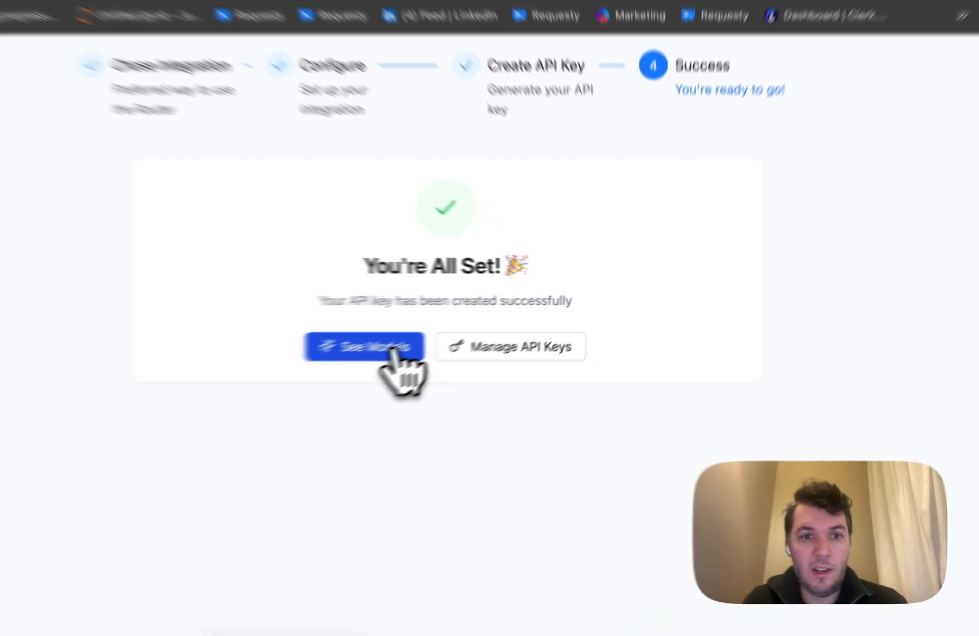
Step: Open the full list of 153 models and enable Show Usage Stats
left_click(365, 346)
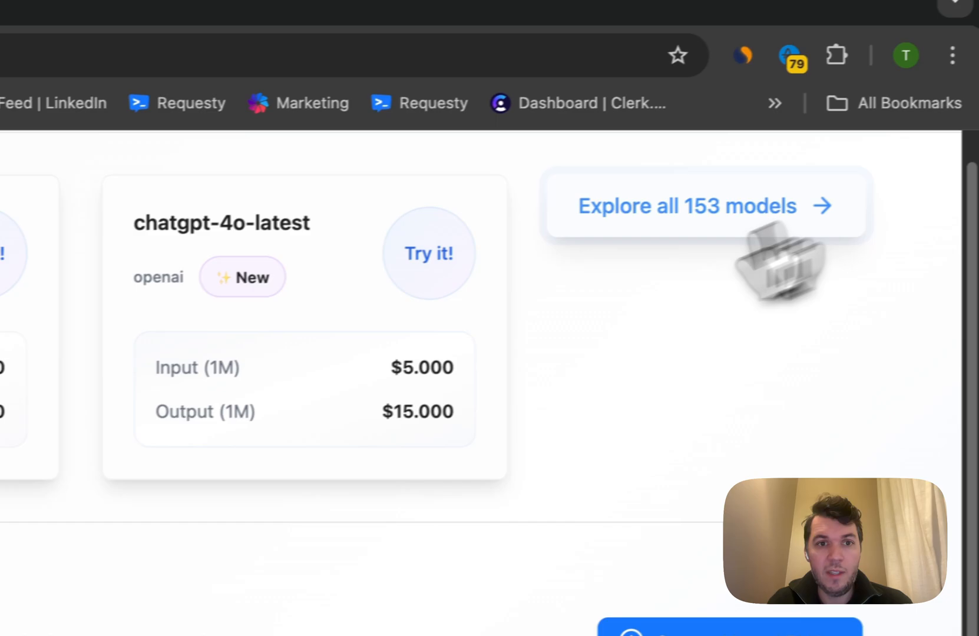
left_click(686, 206)
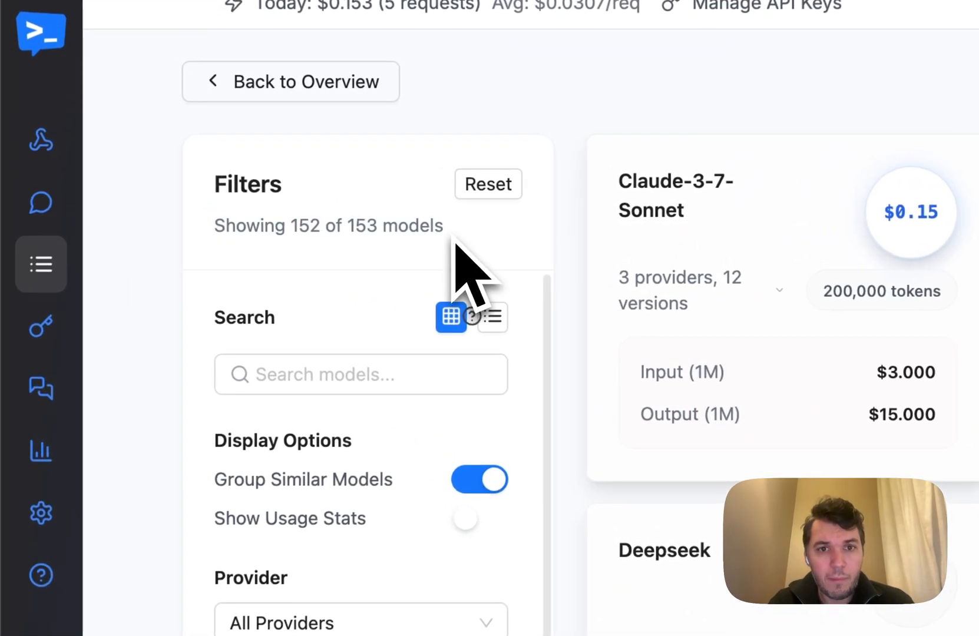
scroll("down", 3)
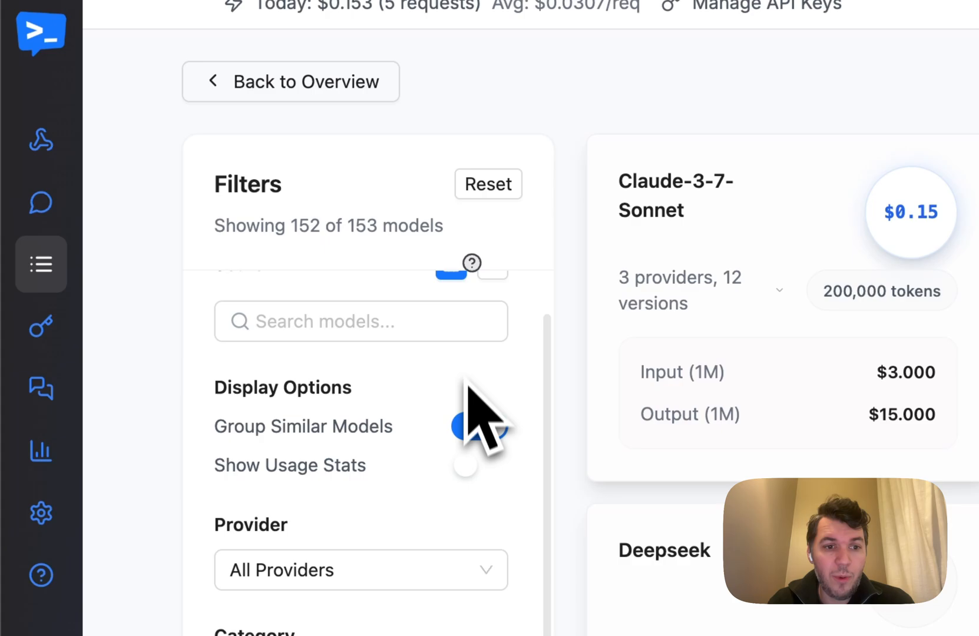
left_click(479, 465)
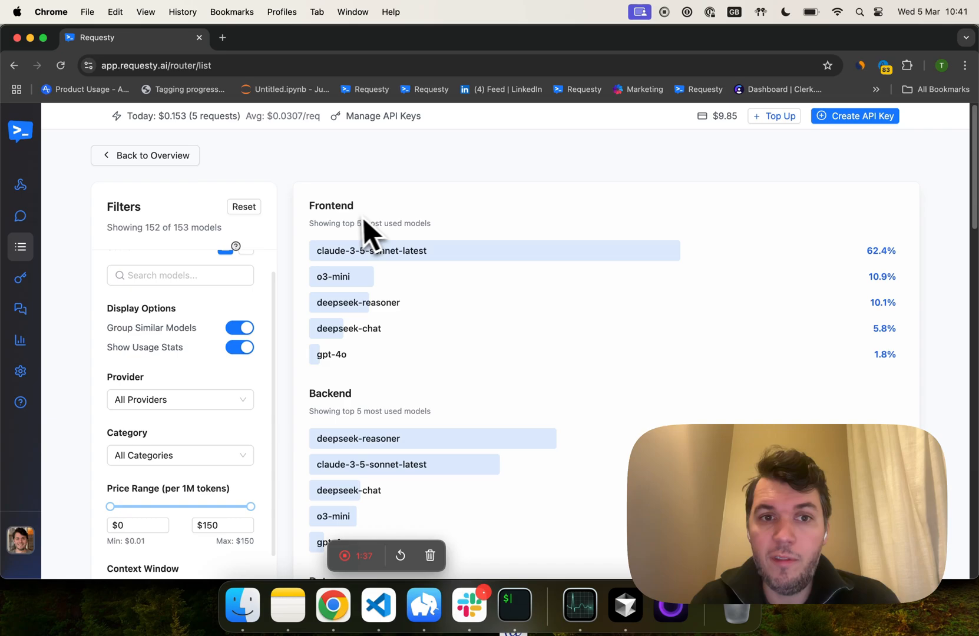
scroll("down", 3)
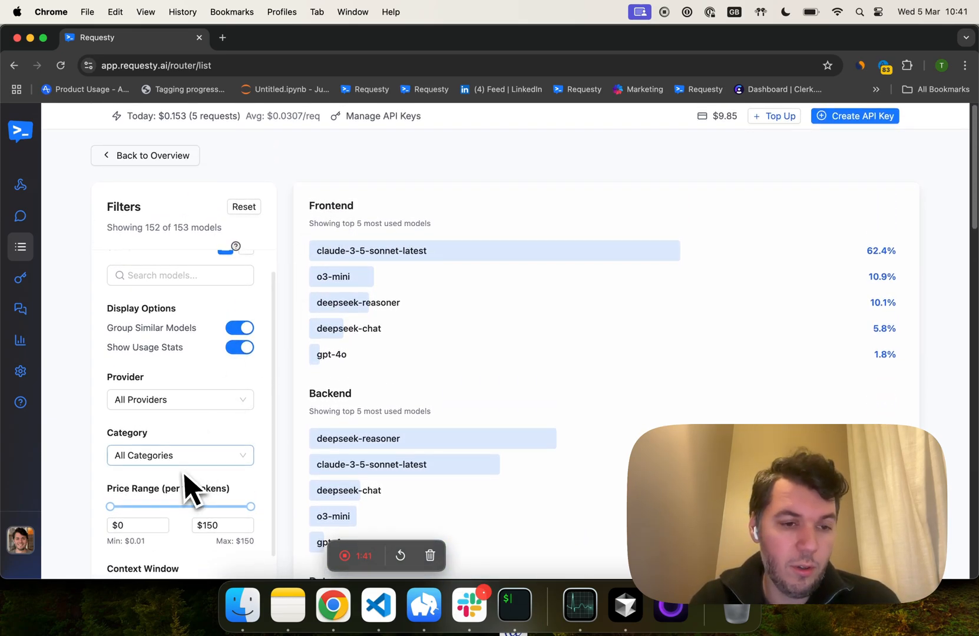
mouse_move(80, 309)
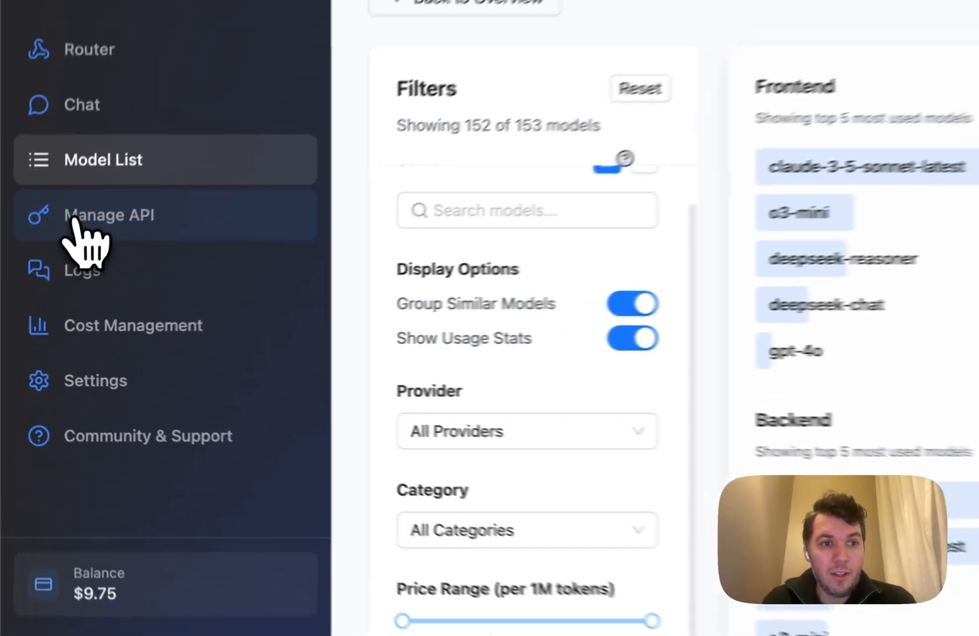
left_click(109, 215)
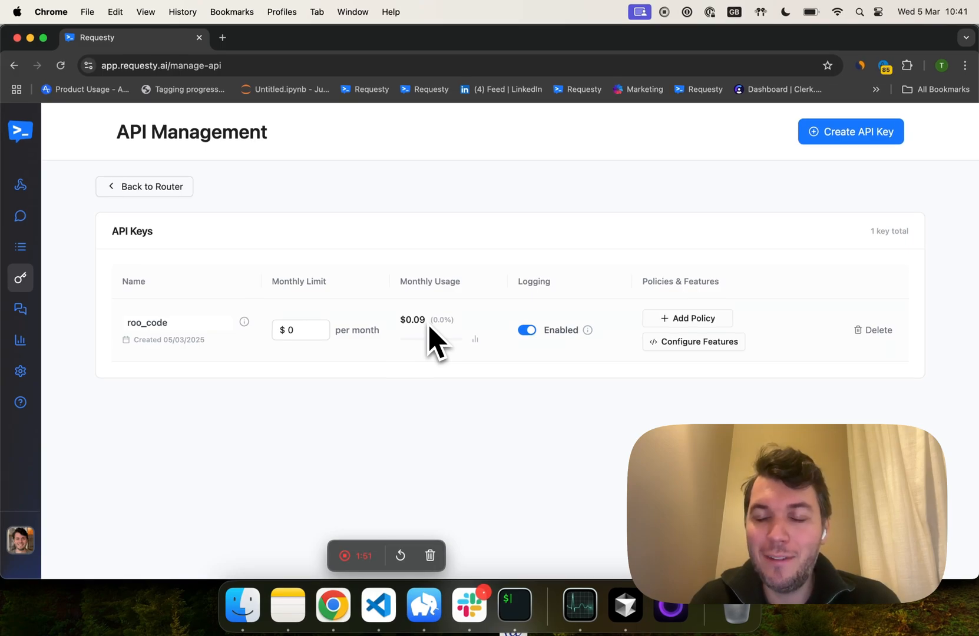
left_click(377, 604)
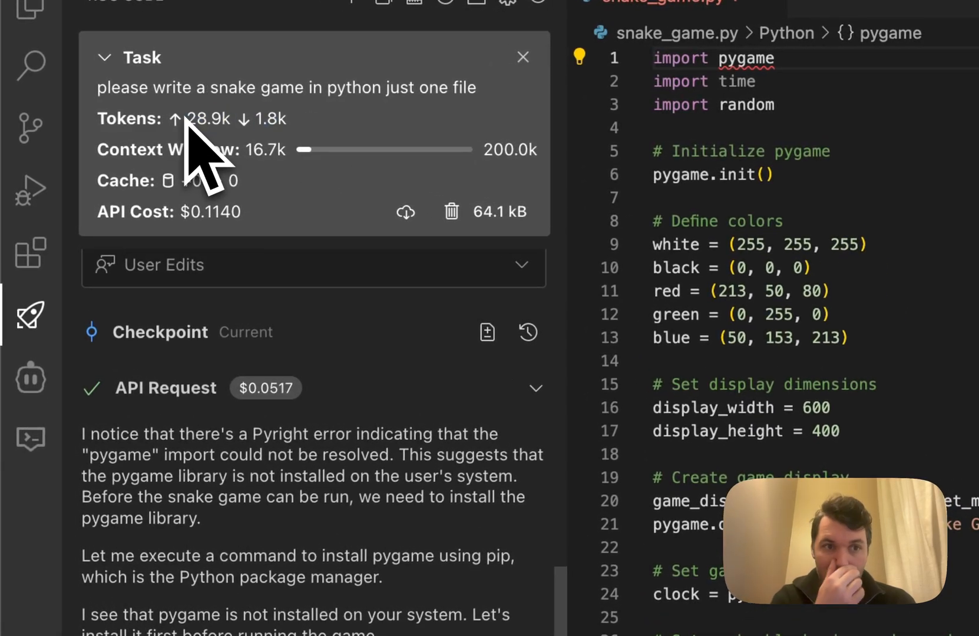
scroll("down", 3)
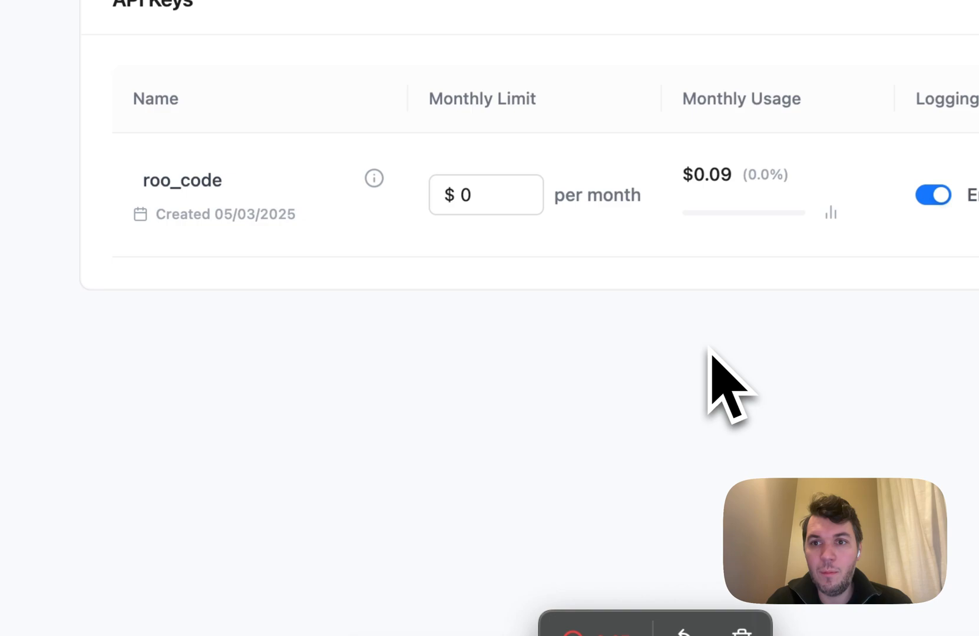
left_click(92, 278)
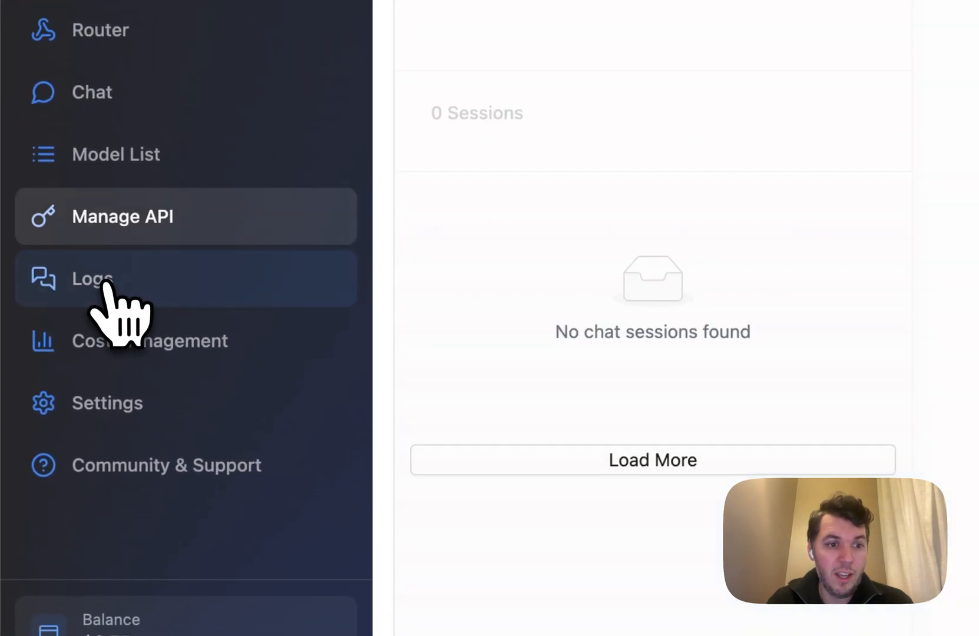
left_click(92, 278)
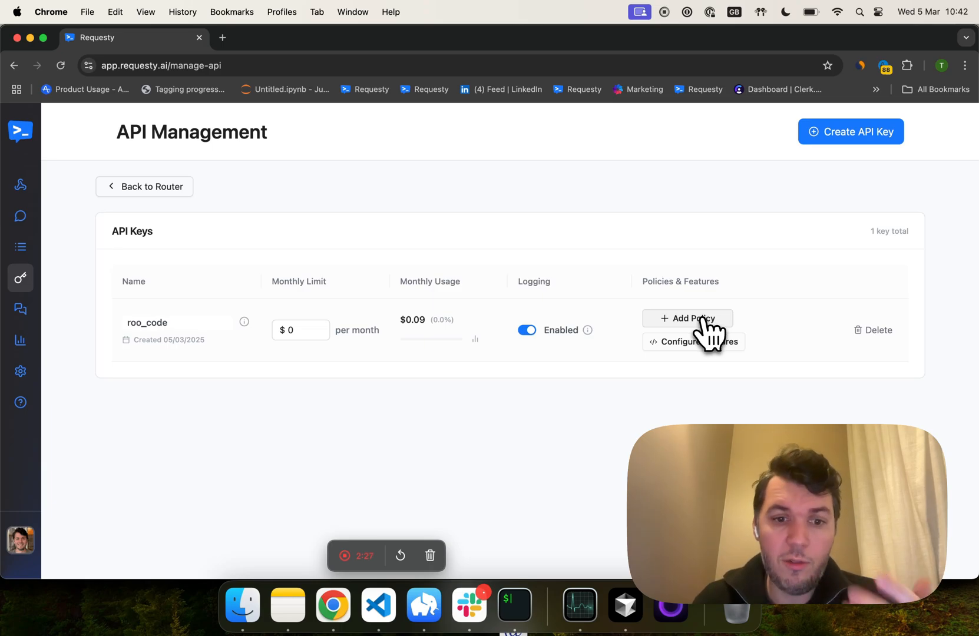
left_click(688, 318)
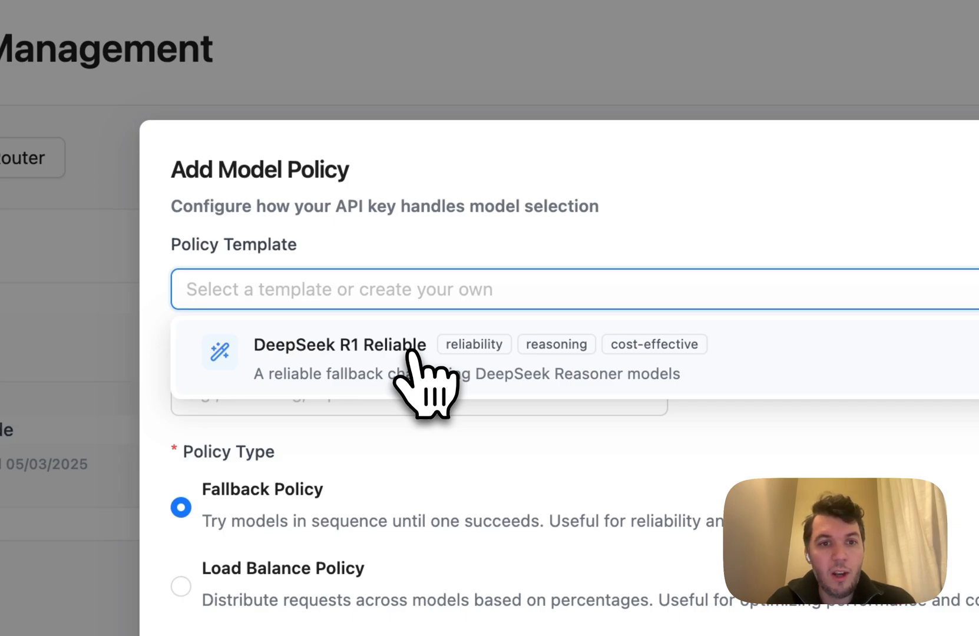
left_click(339, 354)
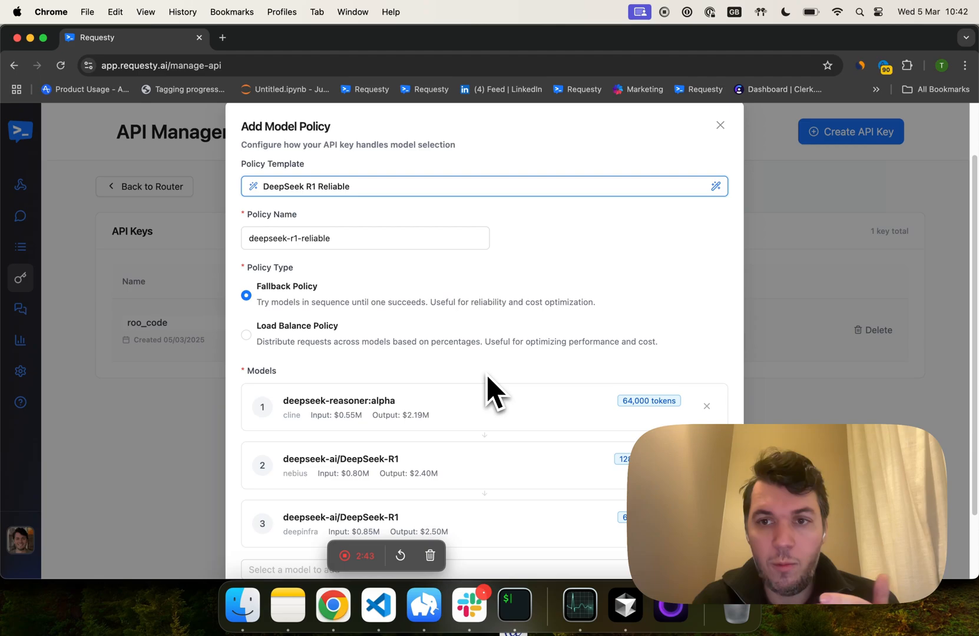
scroll("down", 3)
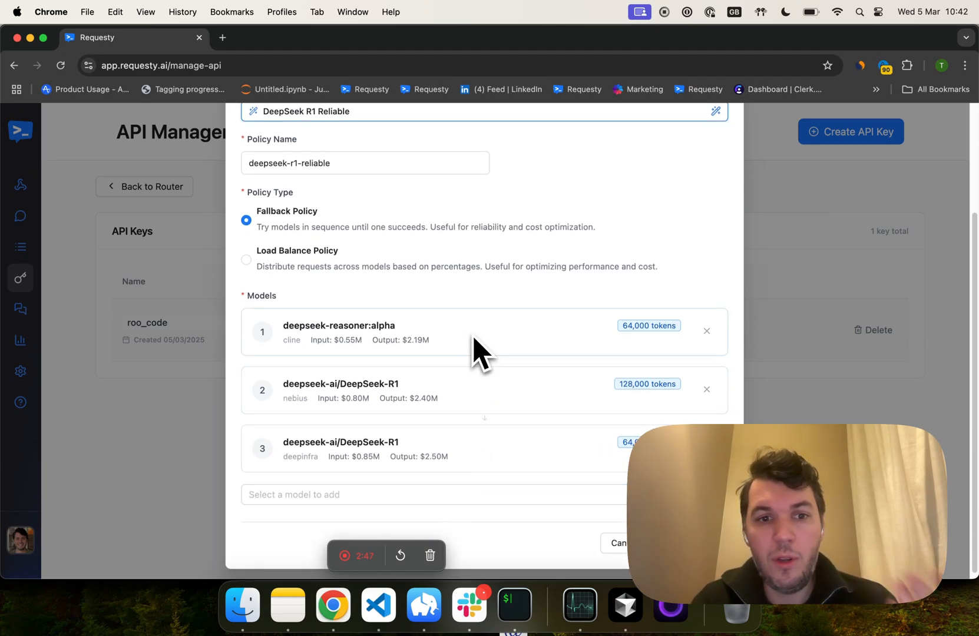
mouse_move(467, 361)
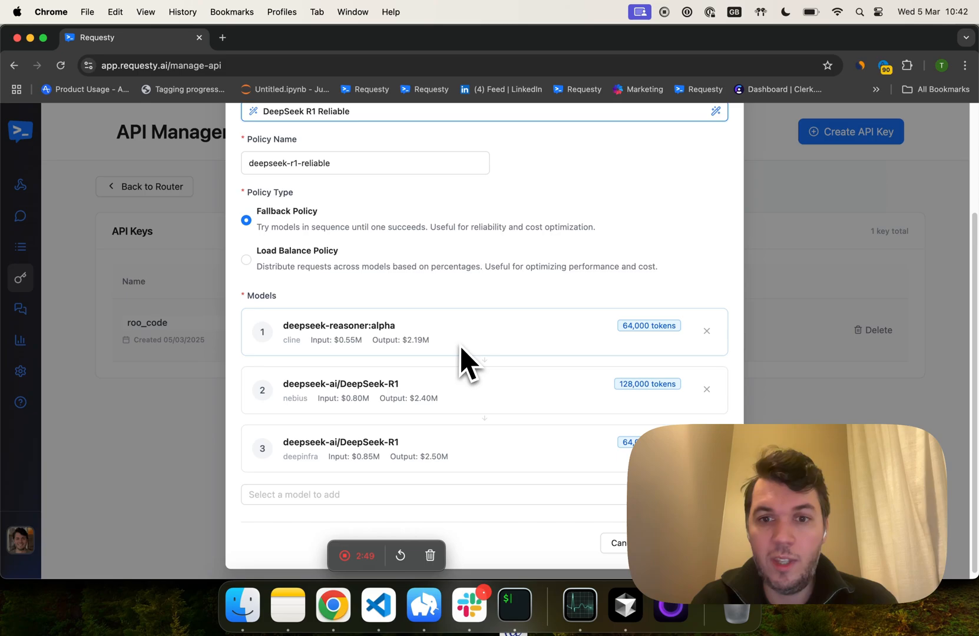
mouse_move(450, 429)
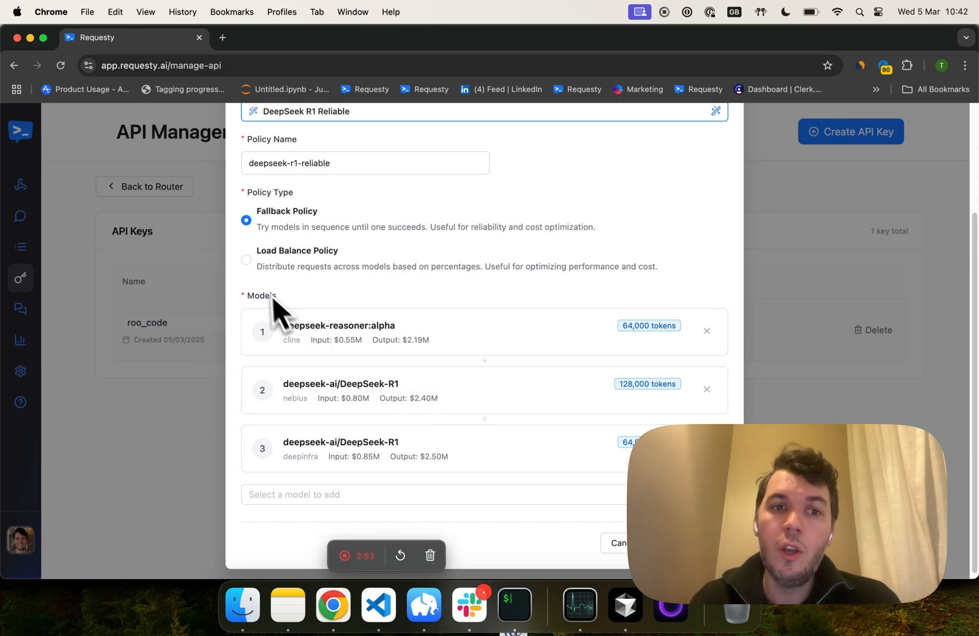
left_click(246, 260)
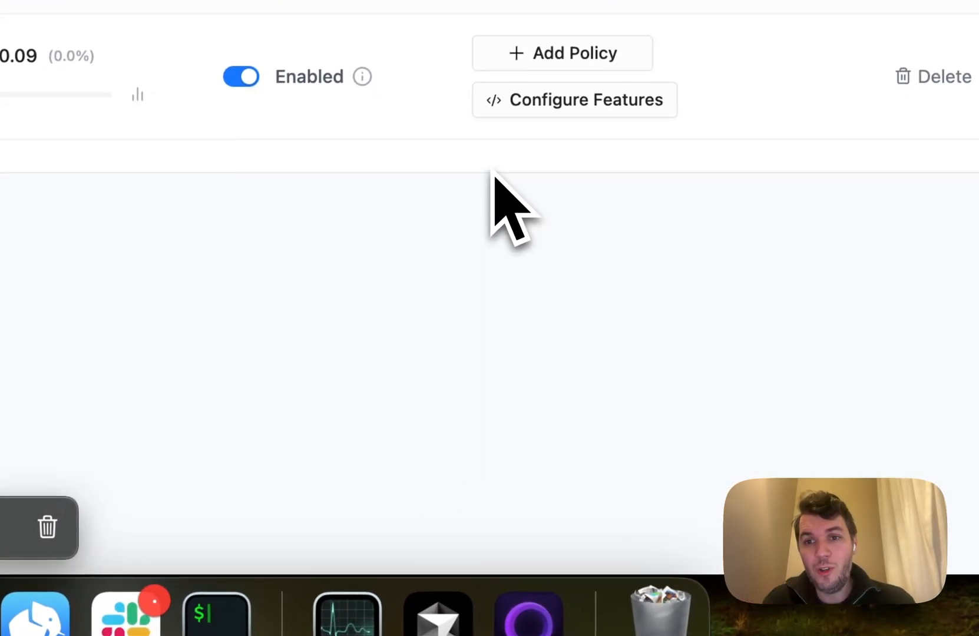
Step: Set the roo_code key's Roo Code Custom Prompt to GosuCoder under Configure Features
left_click(575, 100)
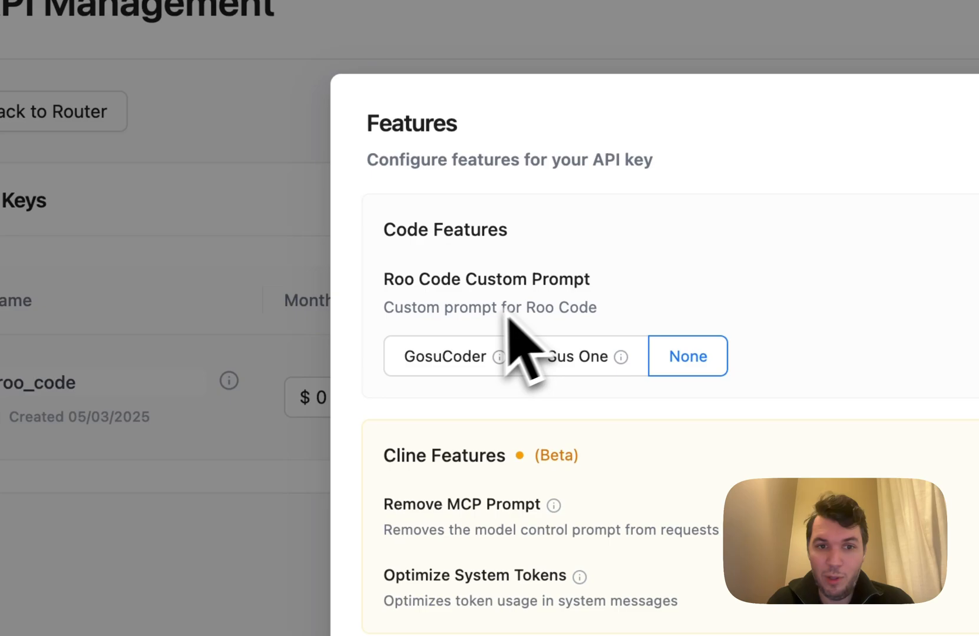
left_click(445, 356)
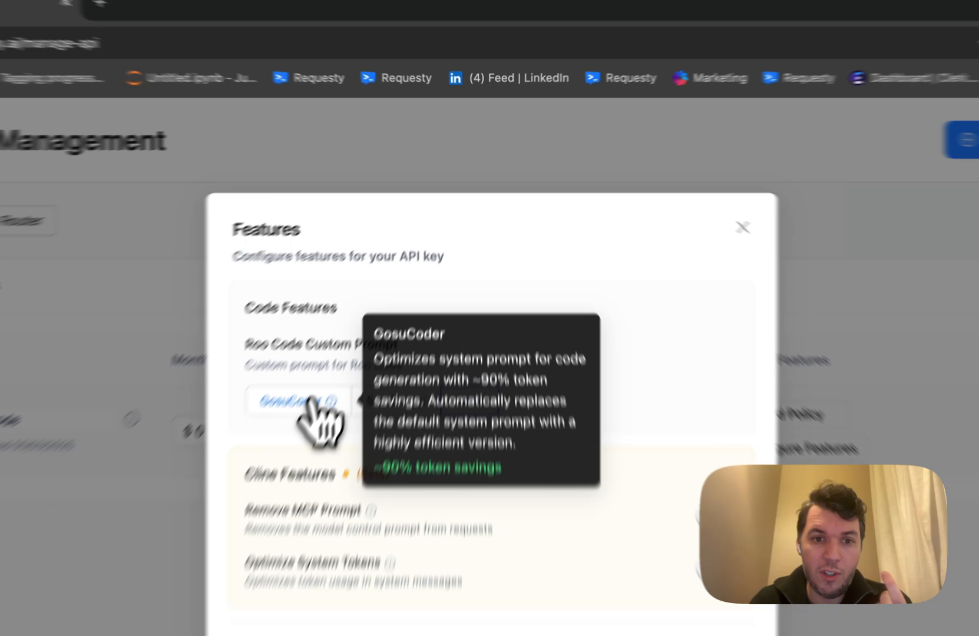
left_click(293, 401)
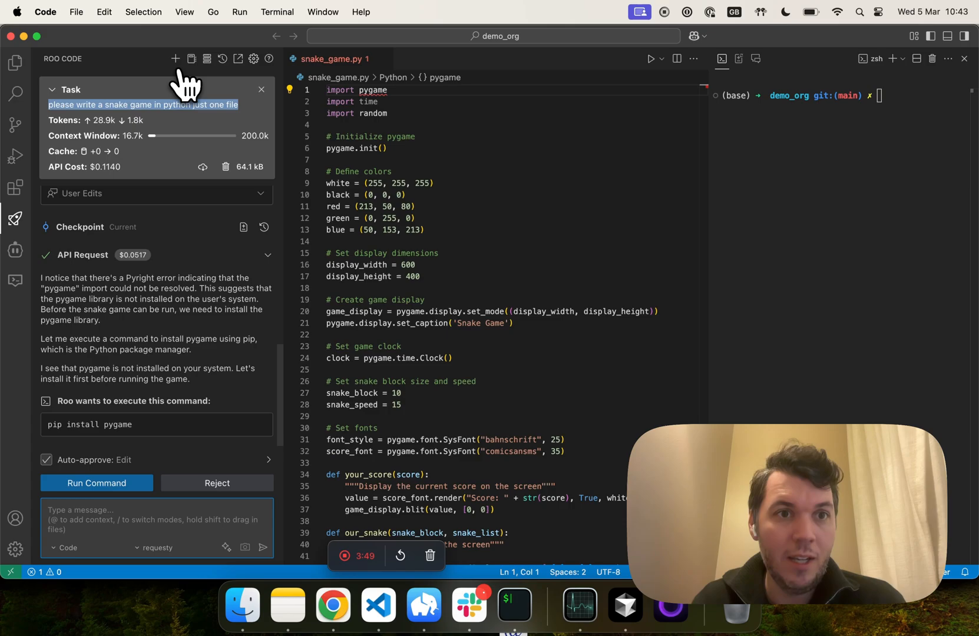
Step: Start a new Roo Code task
left_click(174, 59)
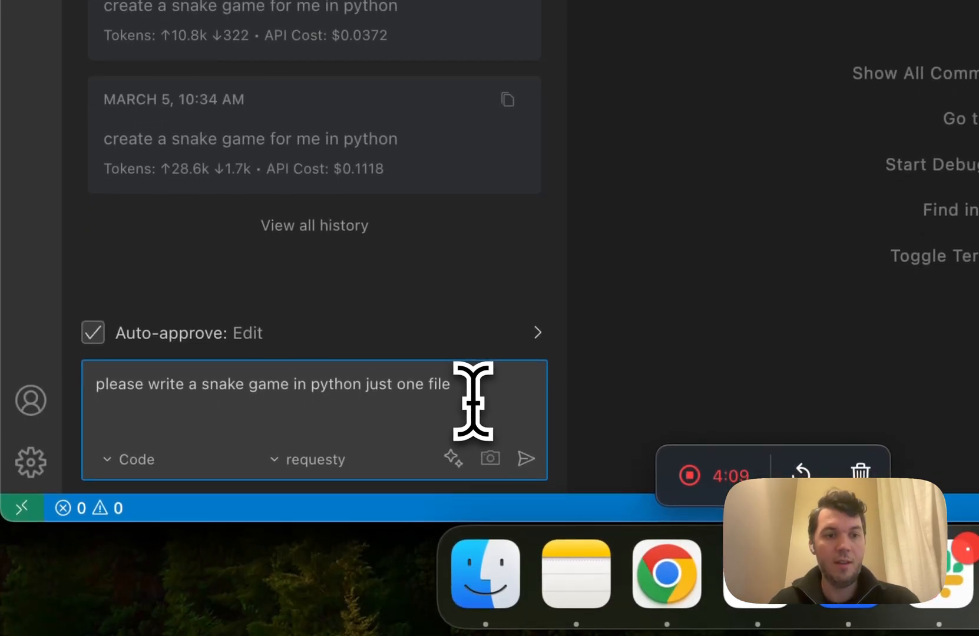
Step: Submit the snake game prompt and accept the generated snake_game.py file
left_click(527, 459)
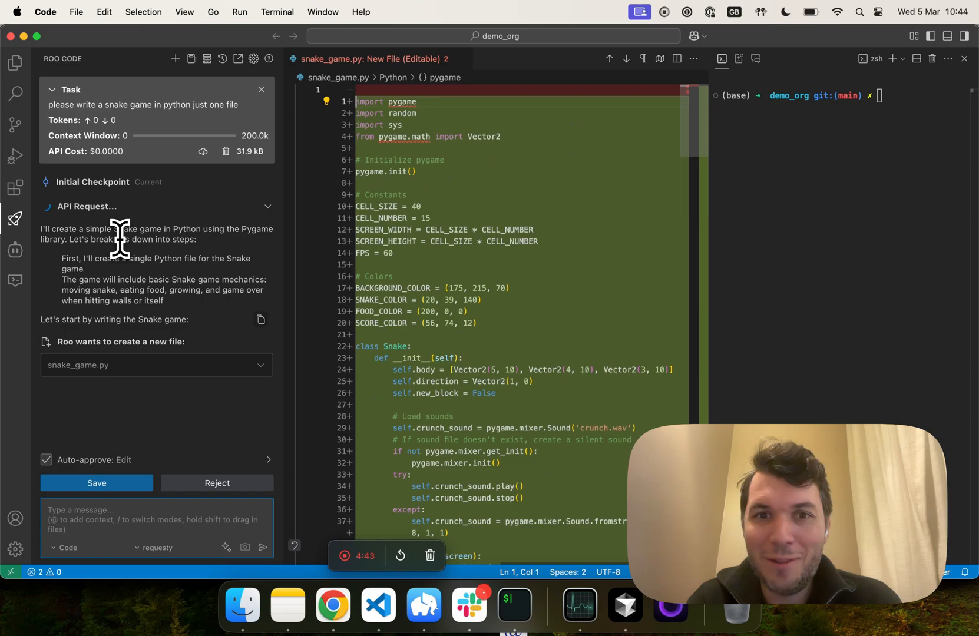
left_click(97, 483)
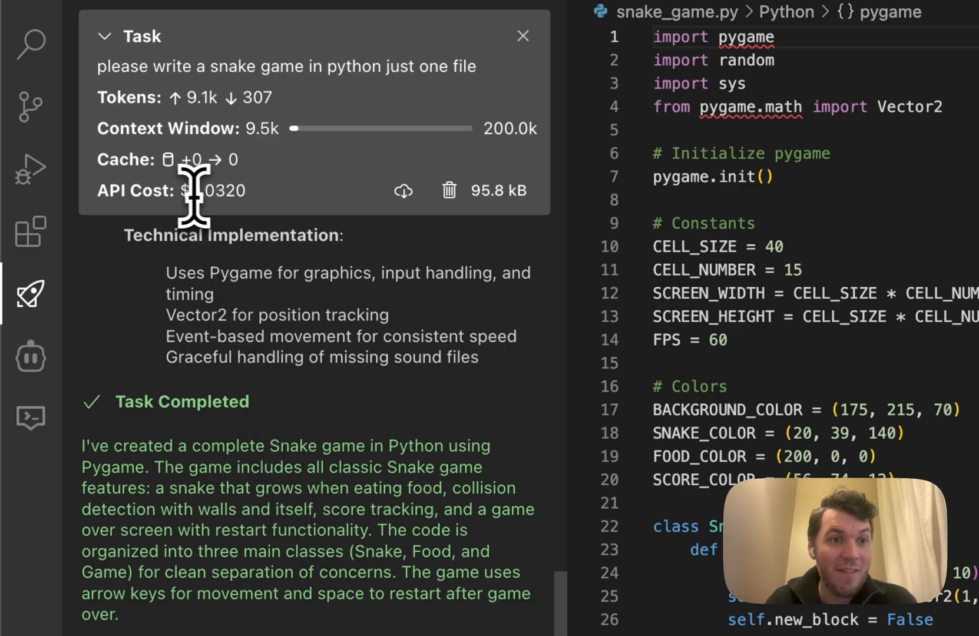
Step: Scroll through the Task Completed summary showing the $0.0320 API cost
scroll("down", 3)
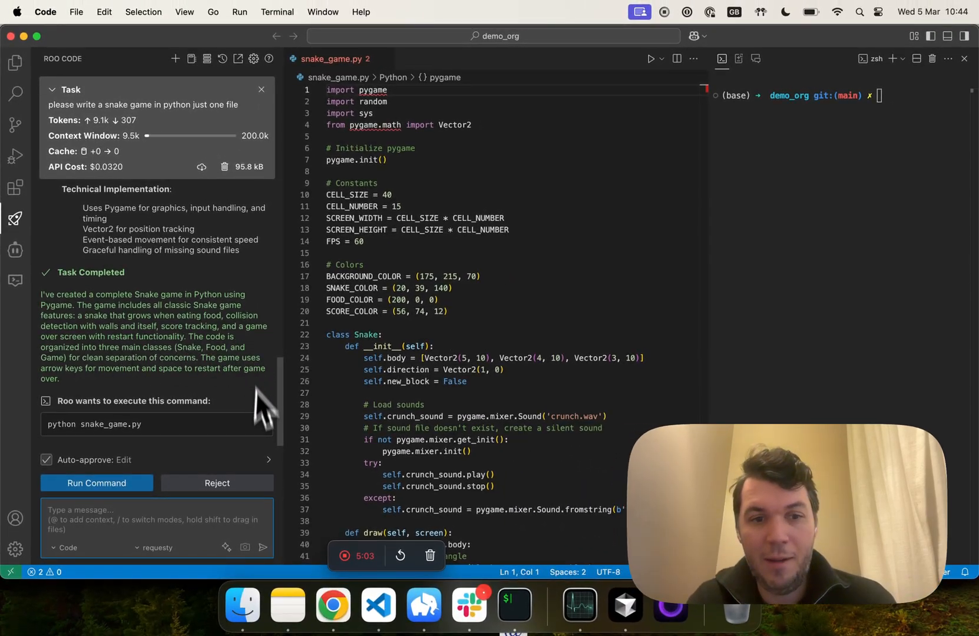
mouse_move(261, 467)
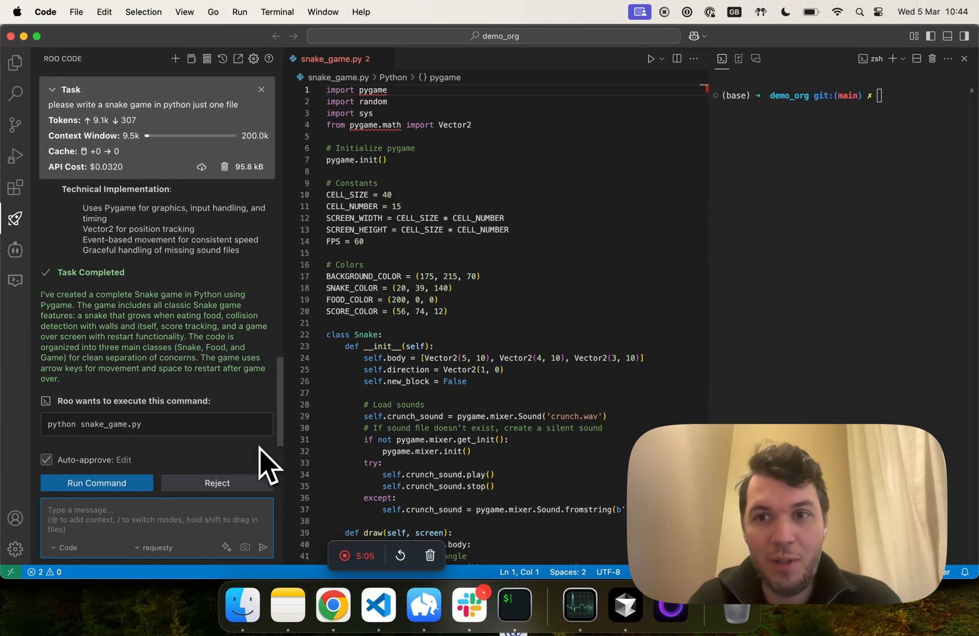